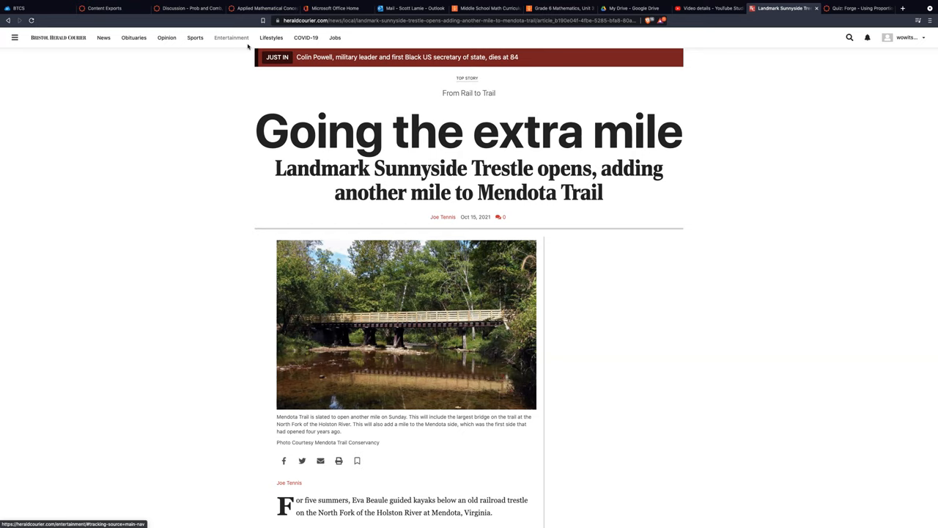
Scroll the Mendota Trail article and bring up Brave's main menu to reach More Tools
scroll(down, 3)
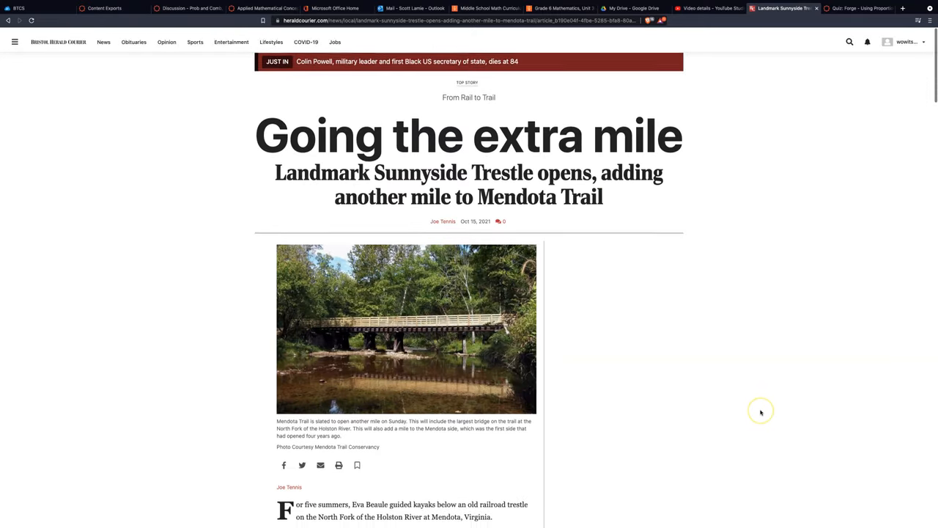
scroll(down, 3)
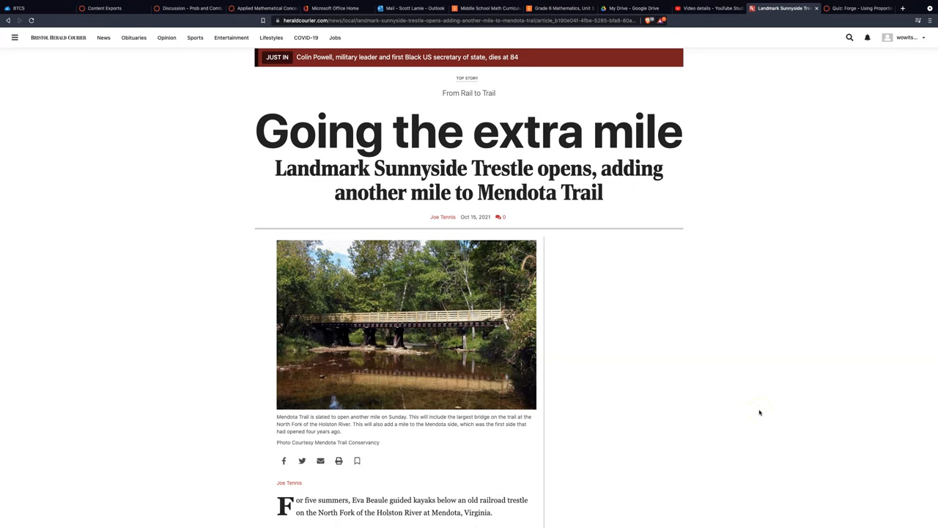
mouse_move(807, 136)
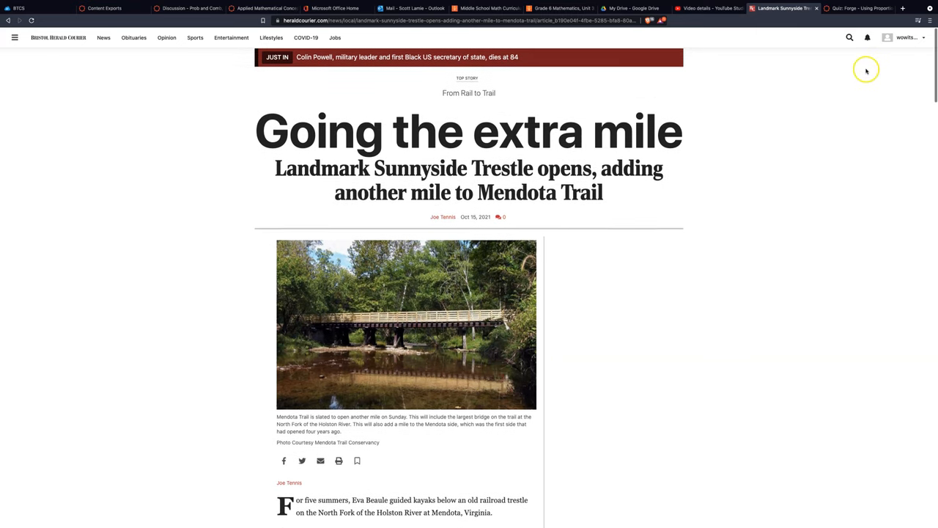
click(930, 20)
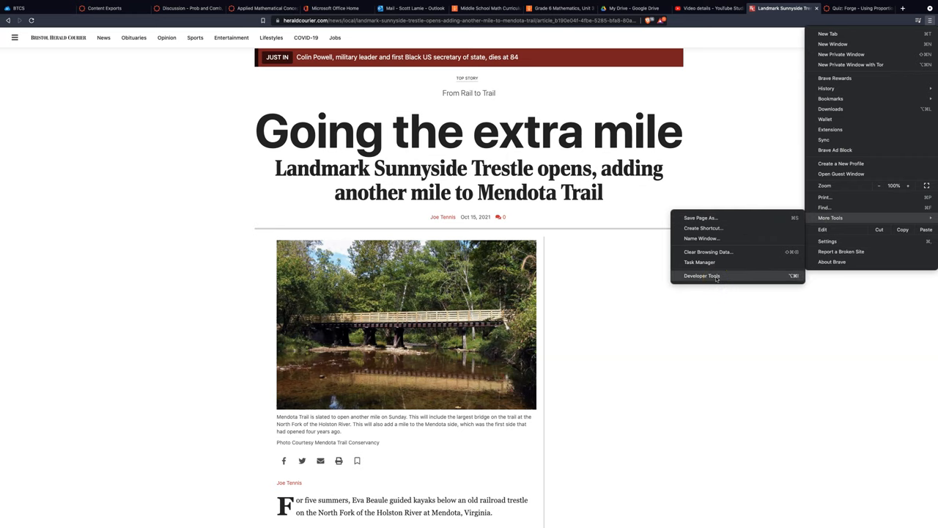
Launch Developer Tools beside the Mendota Trail article
click(701, 276)
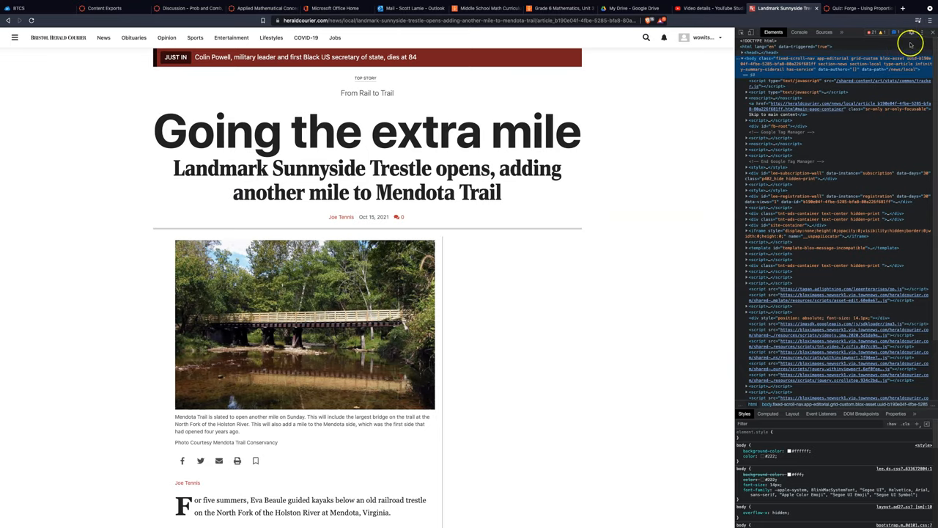
Run 'Capture full size screenshot' from the DevTools command search to save the article as a PNG
click(924, 32)
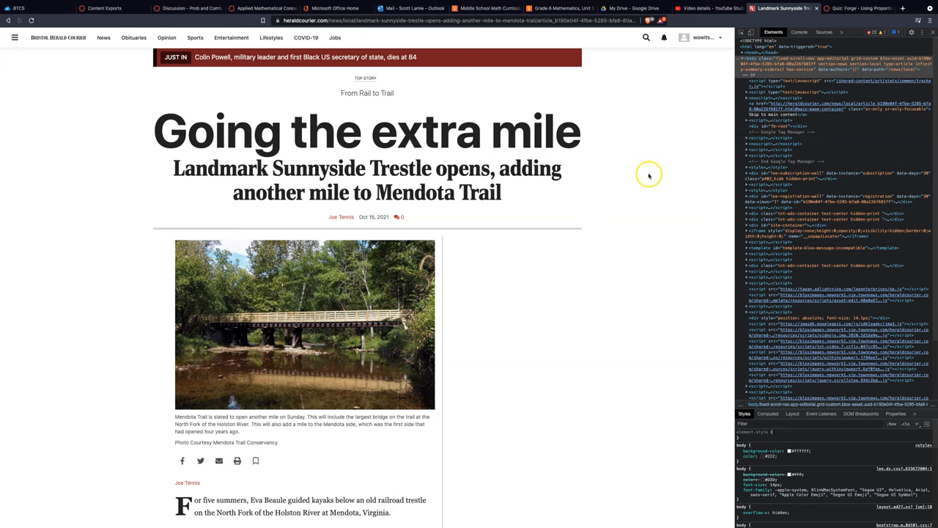
key(cmd+s)
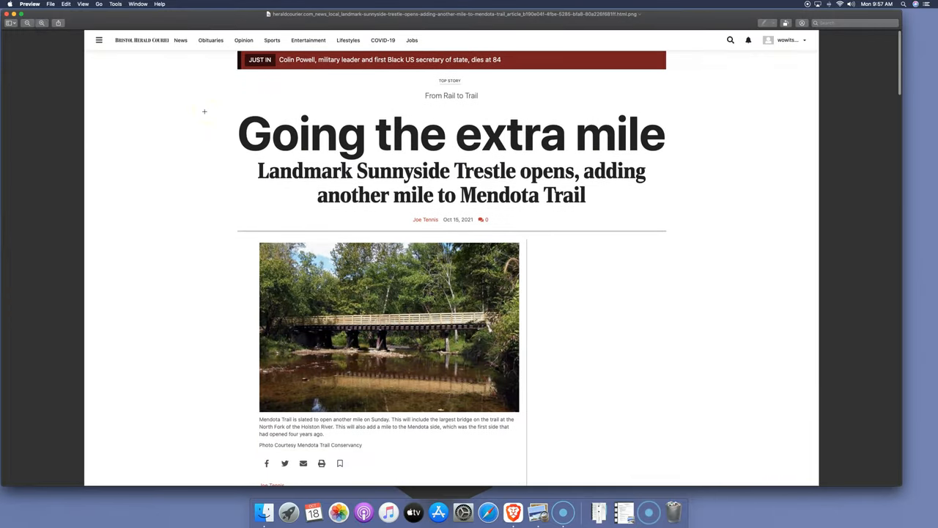
Scroll the article screenshot in Preview down to its end and related video section
scroll(down, 3)
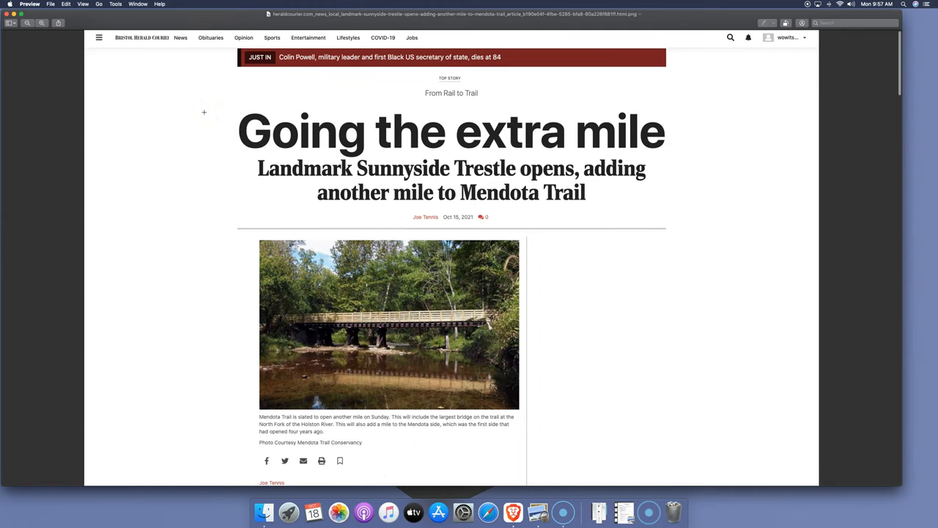
scroll(down, 3)
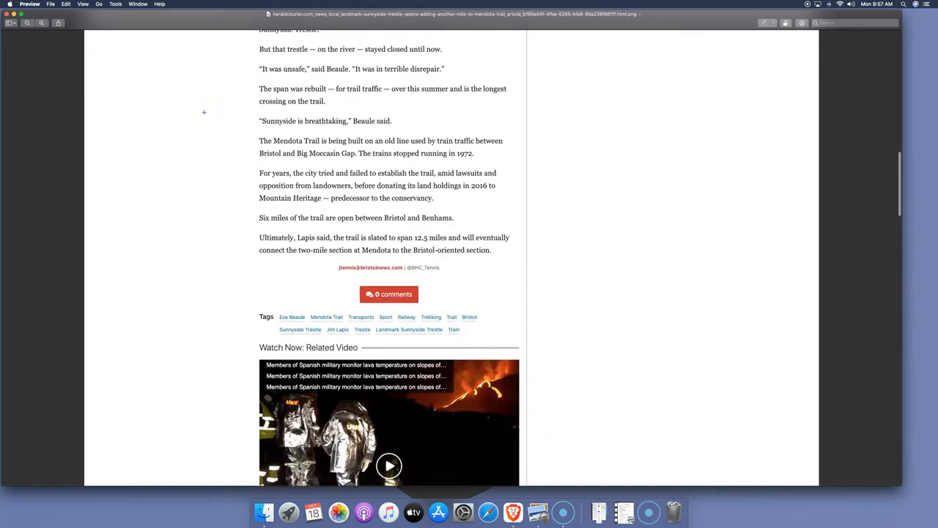
scroll(down, 3)
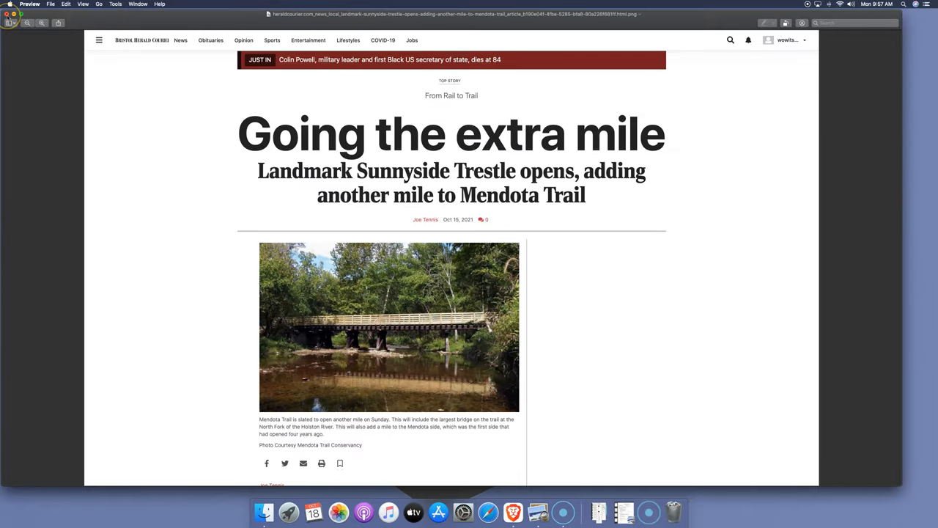
mouse_move(514, 512)
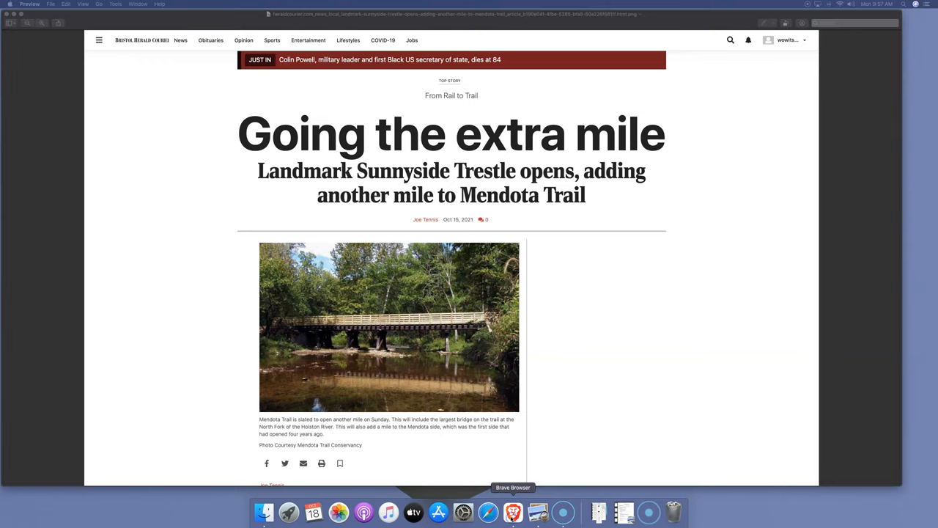
mouse_move(134, 170)
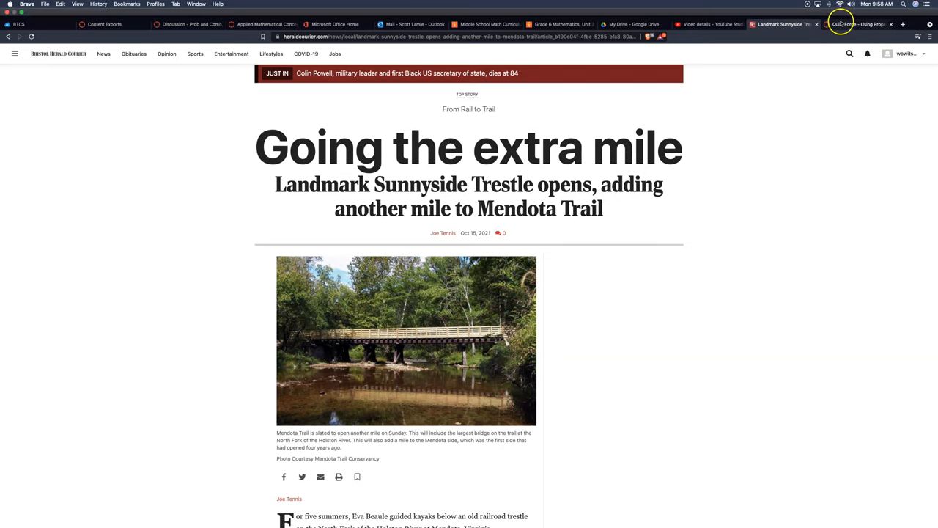
Launch the student preview of the Forge - Using Proportions quiz in Canvas and scroll through its questions
click(850, 24)
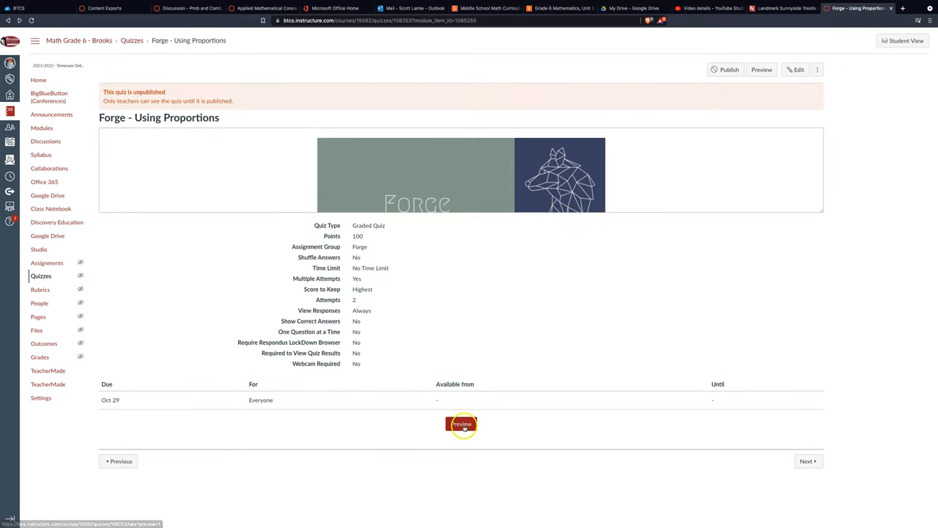
click(462, 423)
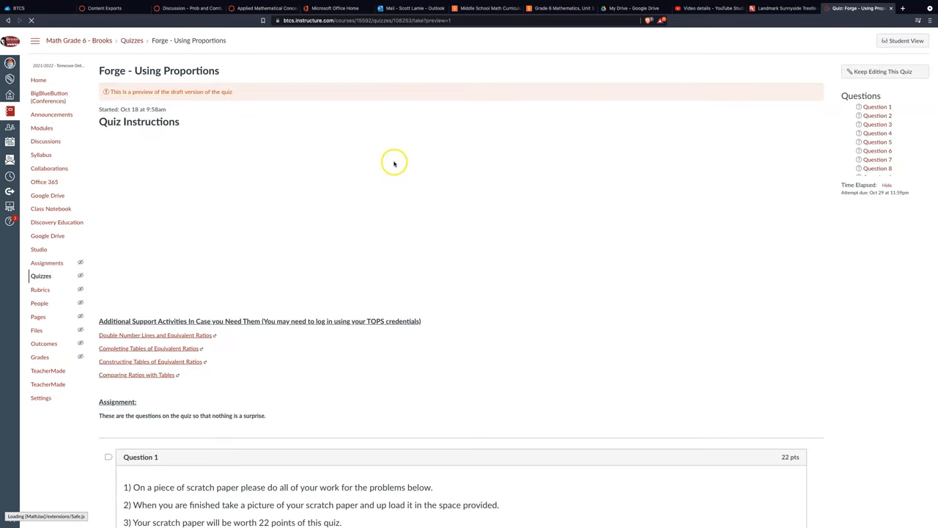
scroll(down, 3)
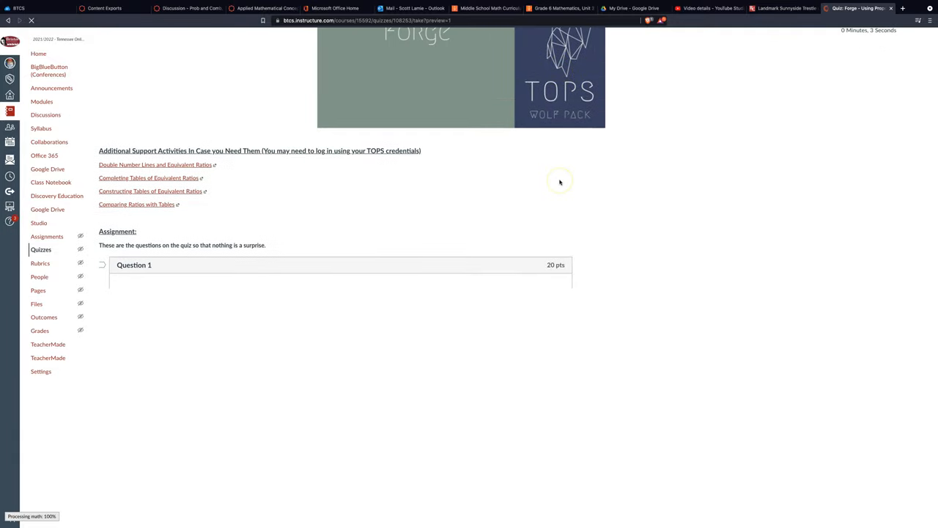
scroll(down, 3)
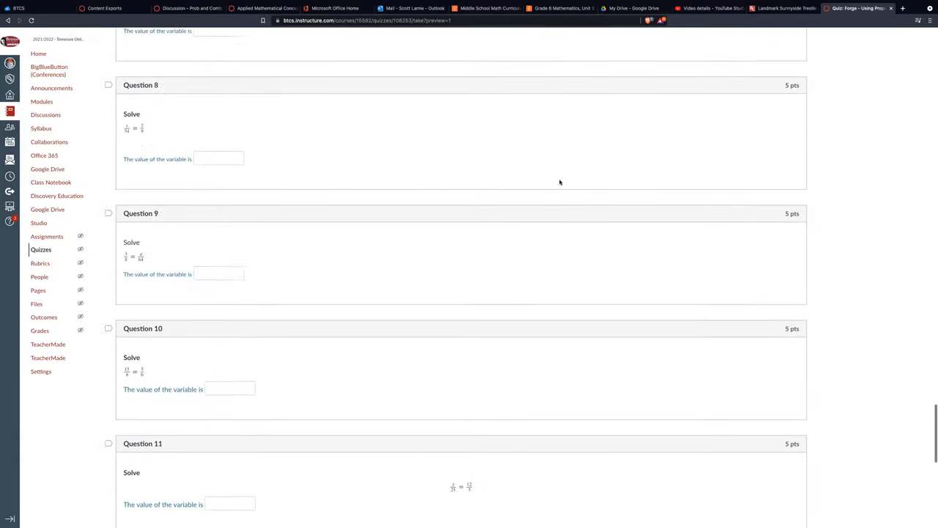
scroll(down, 3)
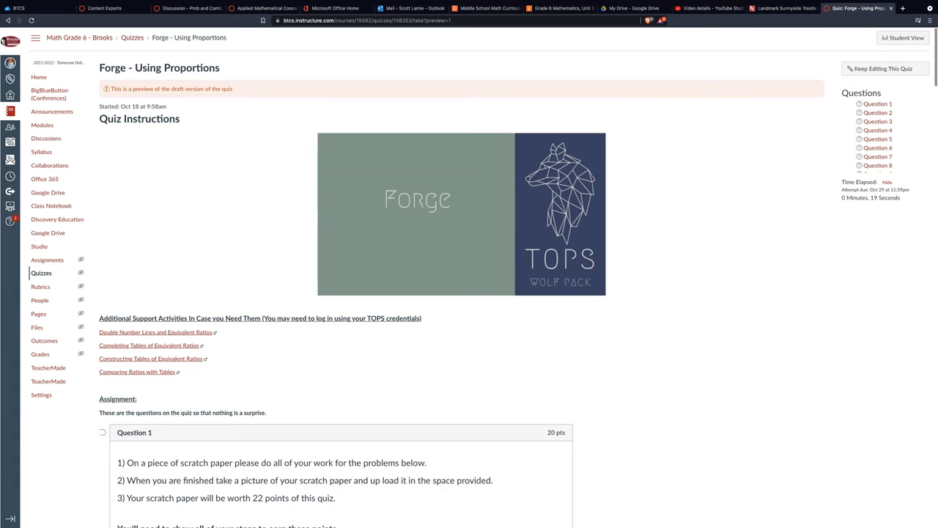
Bring up Developer Tools for the quiz preview via More Tools
click(929, 21)
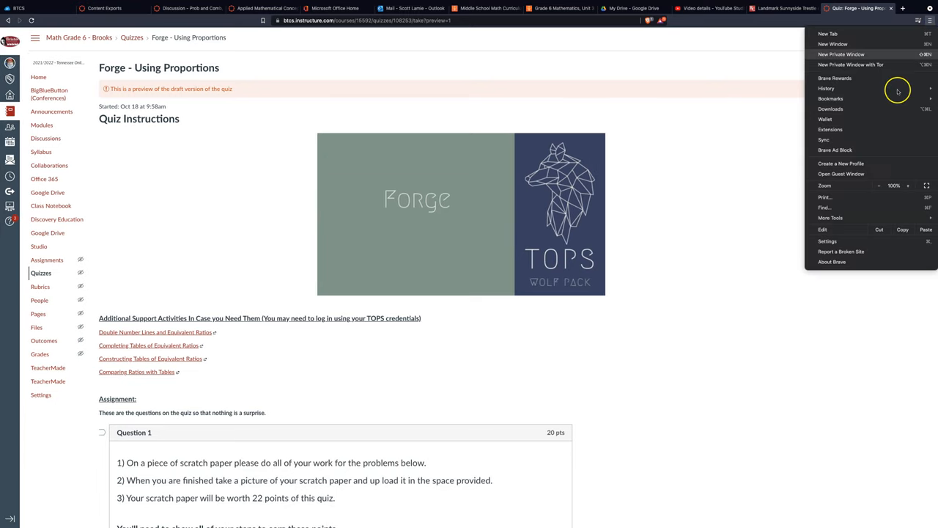
click(830, 217)
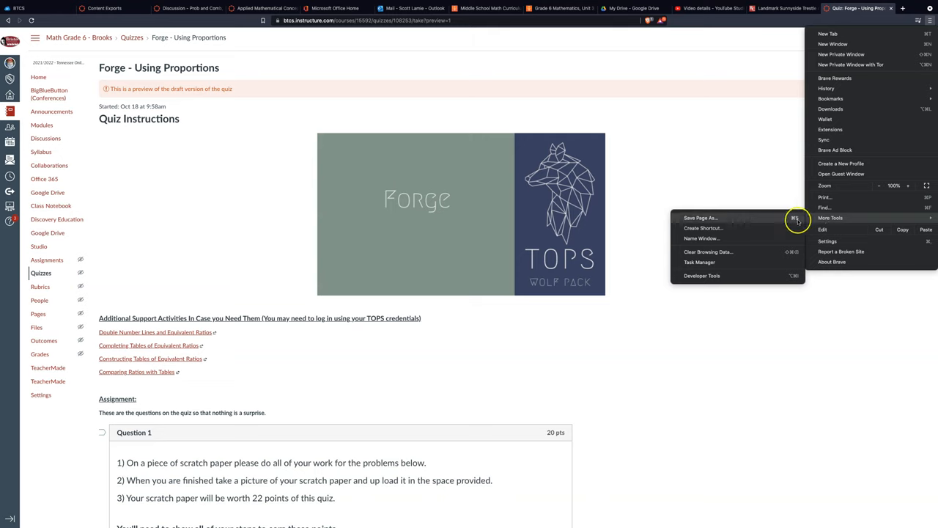
click(701, 276)
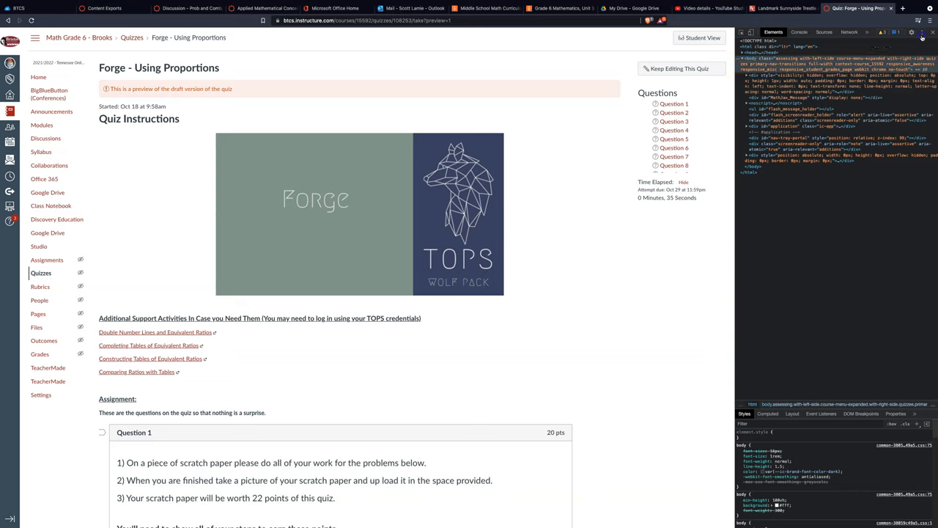
Capture a full-size screenshot of the quiz and save the PNG to Downloads
click(922, 32)
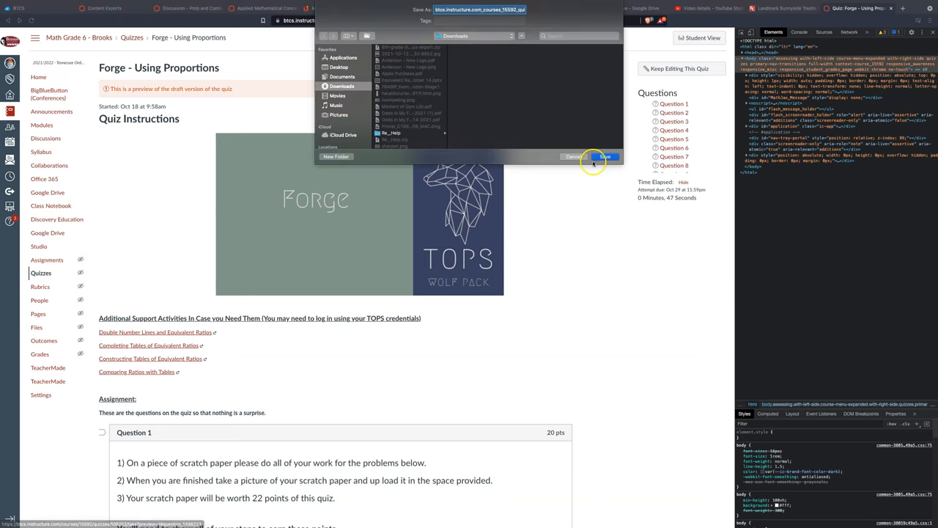
click(605, 156)
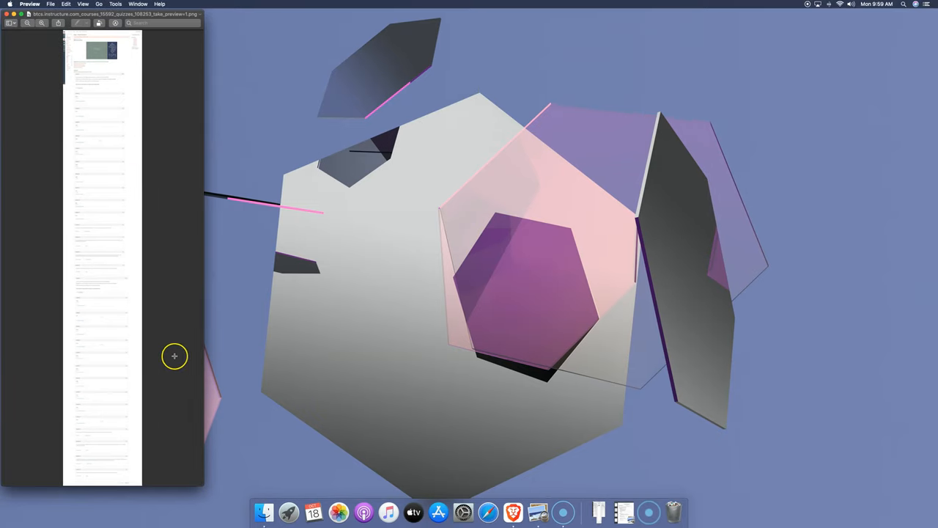
mouse_move(204, 93)
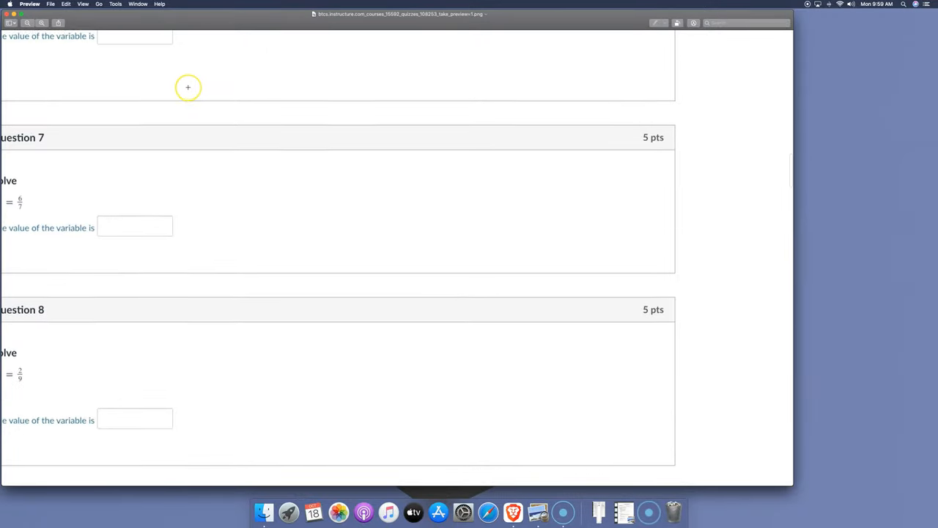
Scroll the quiz screenshot in Preview back up to the instructions
scroll(up, 3)
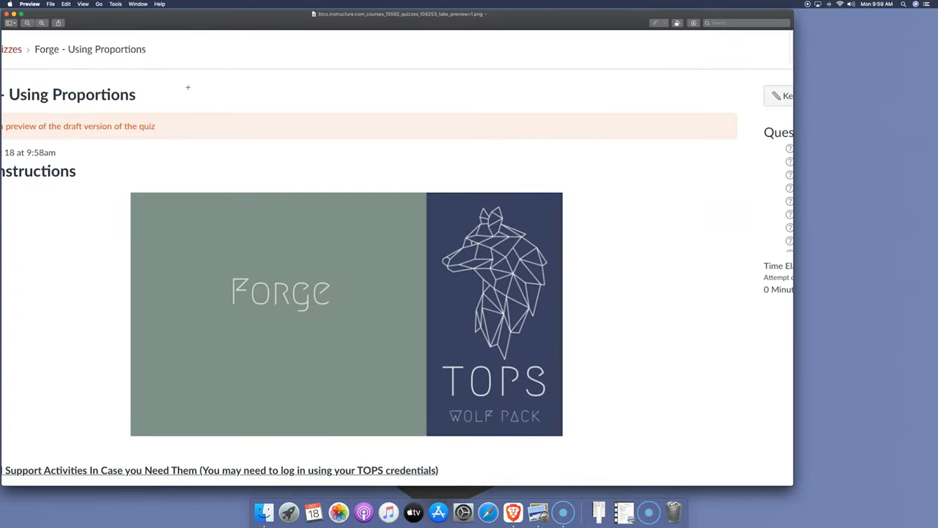